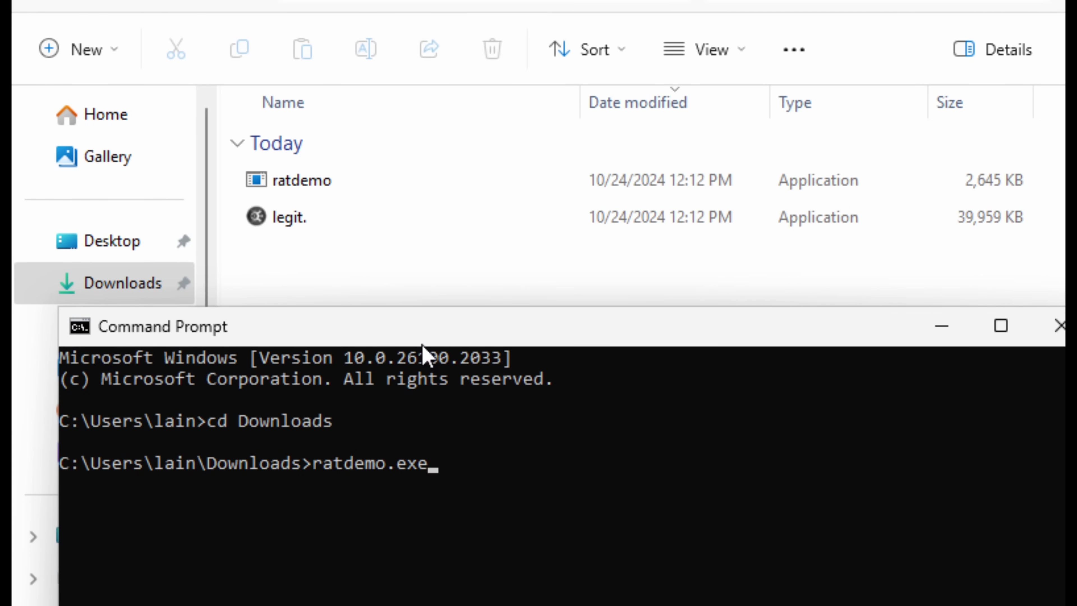
Run the legit. executable from the Downloads folder.
{"action": "left_click", "coordinate": [288, 217]}
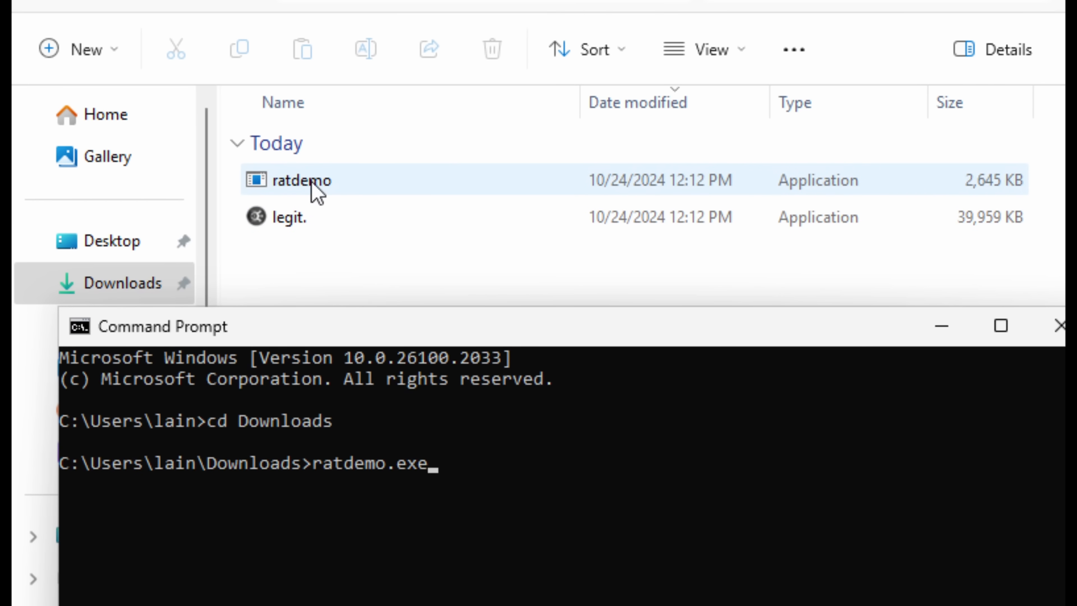
{"action": "mouse_move", "coordinate": [350, 190]}
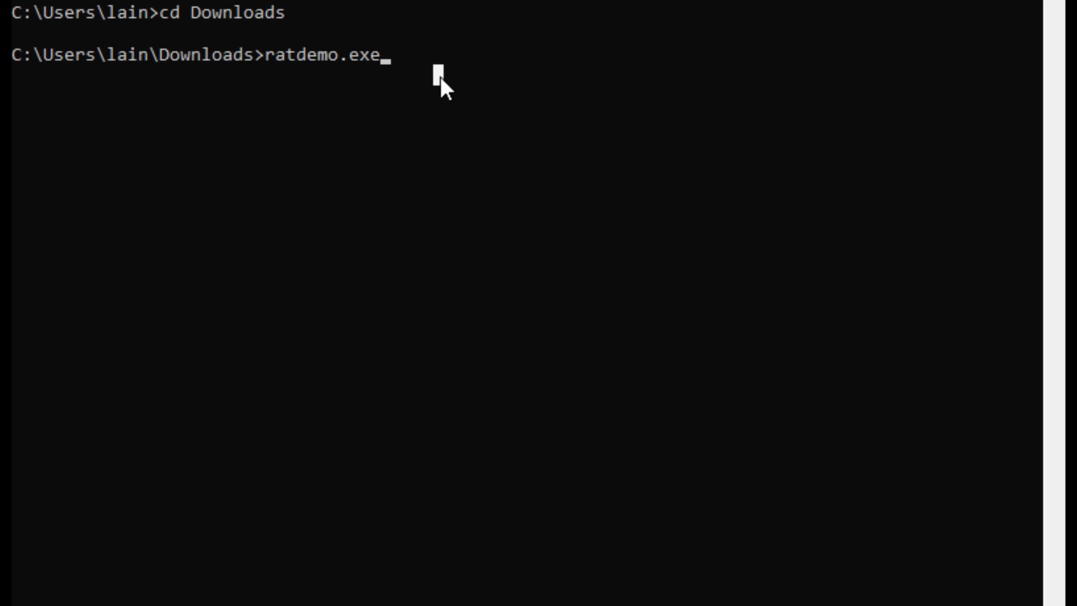
{"action": "mouse_move", "coordinate": [419, 34]}
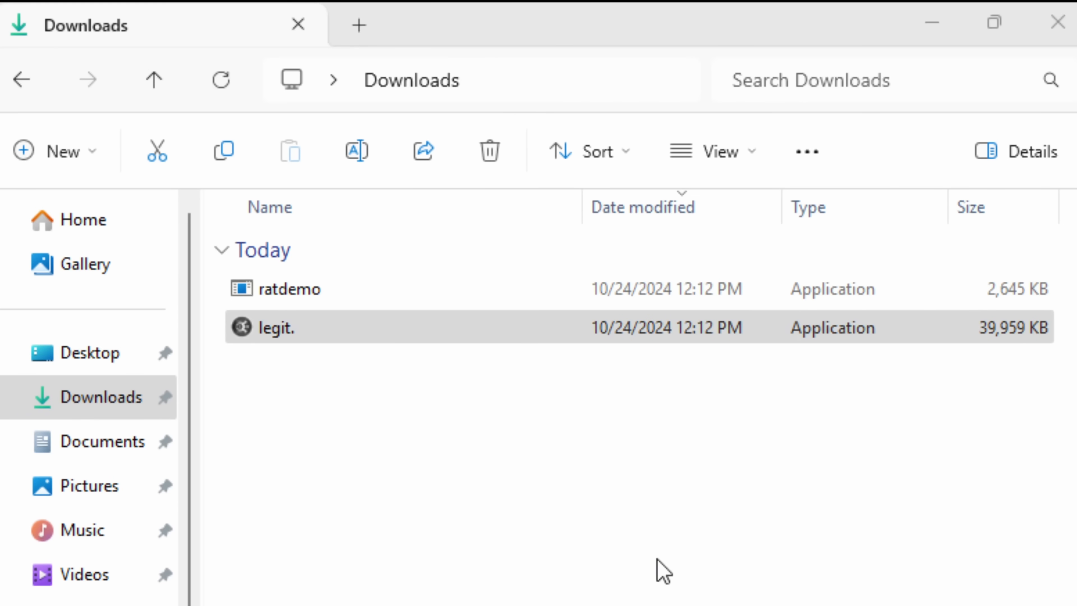
{"action": "double_click", "coordinate": [275, 327]}
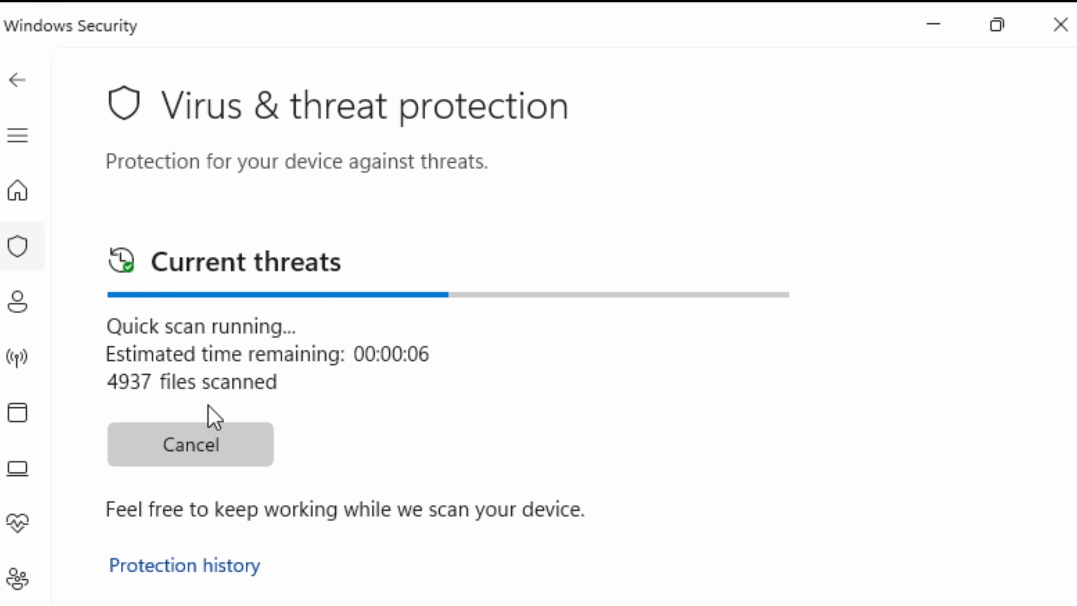
{"action": "mouse_move", "coordinate": [377, 414]}
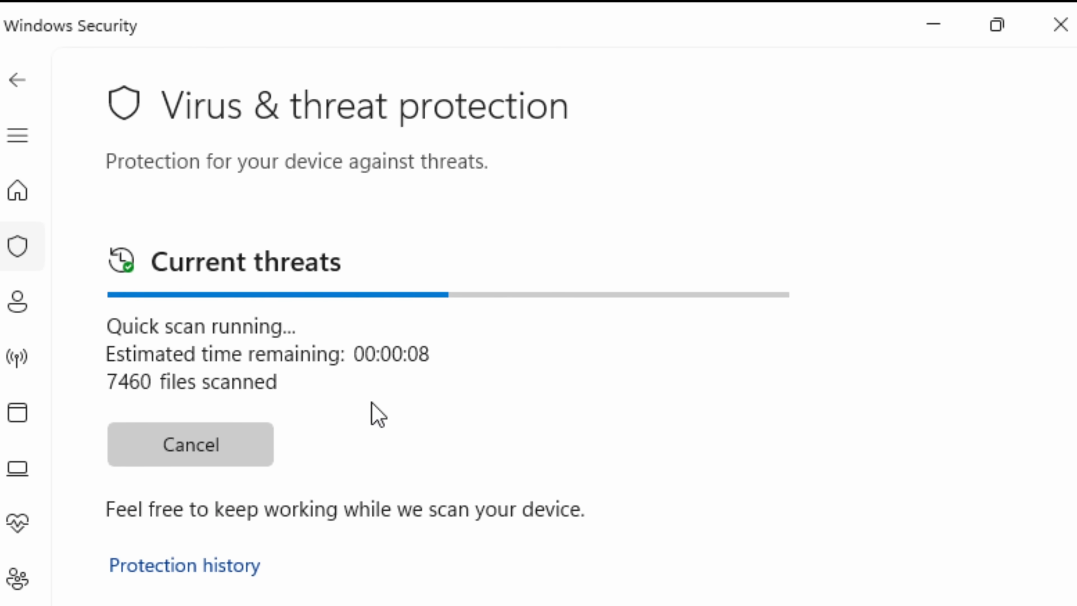
{"action": "mouse_move", "coordinate": [194, 352]}
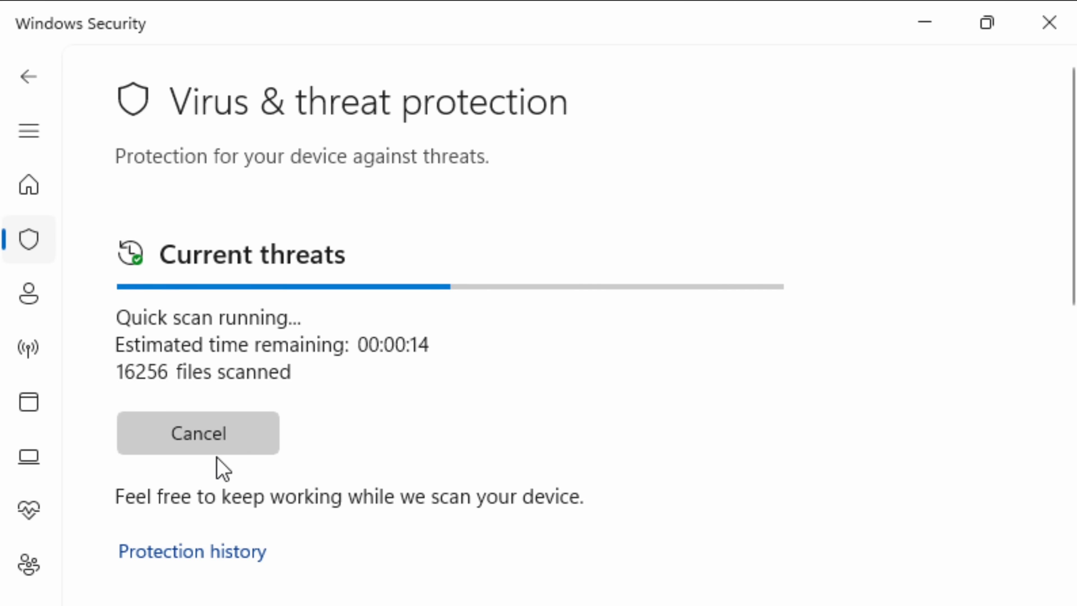
{"action": "mouse_move", "coordinate": [253, 436]}
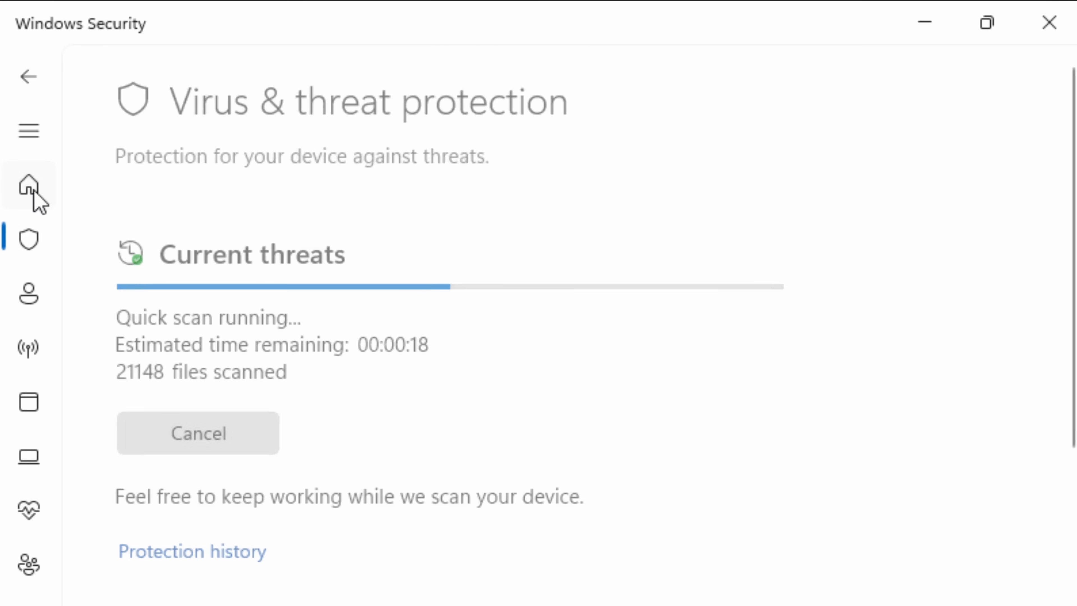
Scroll down the Virus & threat protection page while the quick scan continues.
{"action": "scroll", "scroll_direction": "down", "scroll_amount": 3}
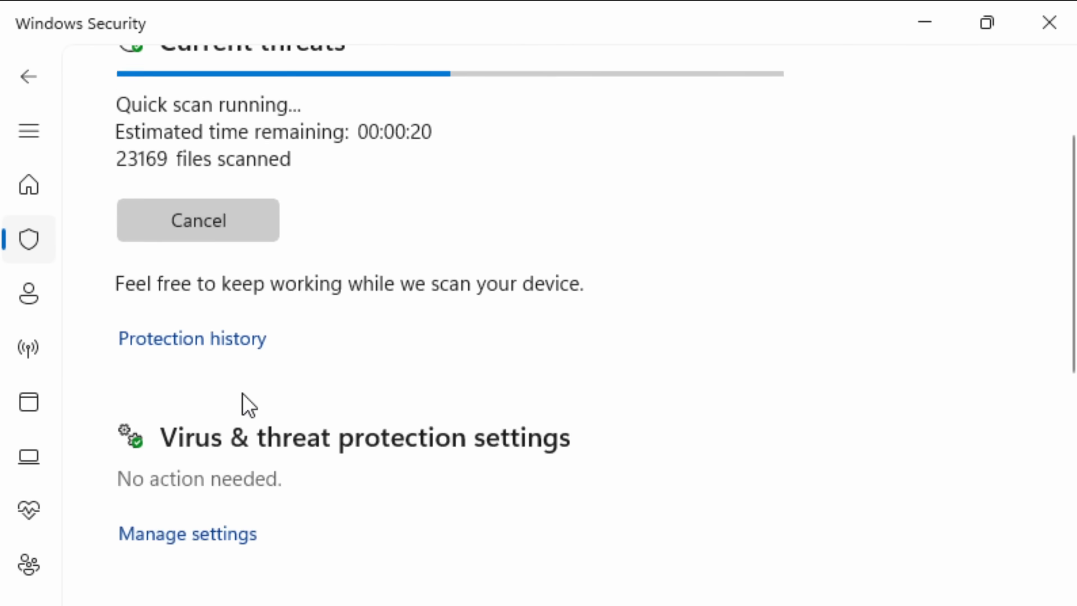
{"action": "scroll", "scroll_direction": "down", "scroll_amount": 3}
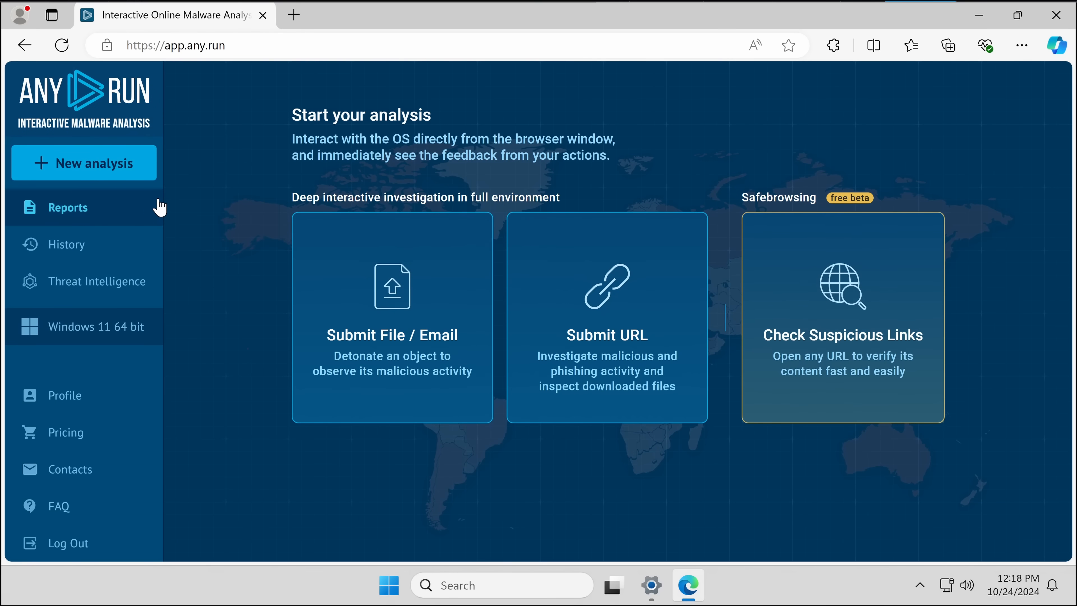
{"action": "mouse_move", "coordinate": [410, 183]}
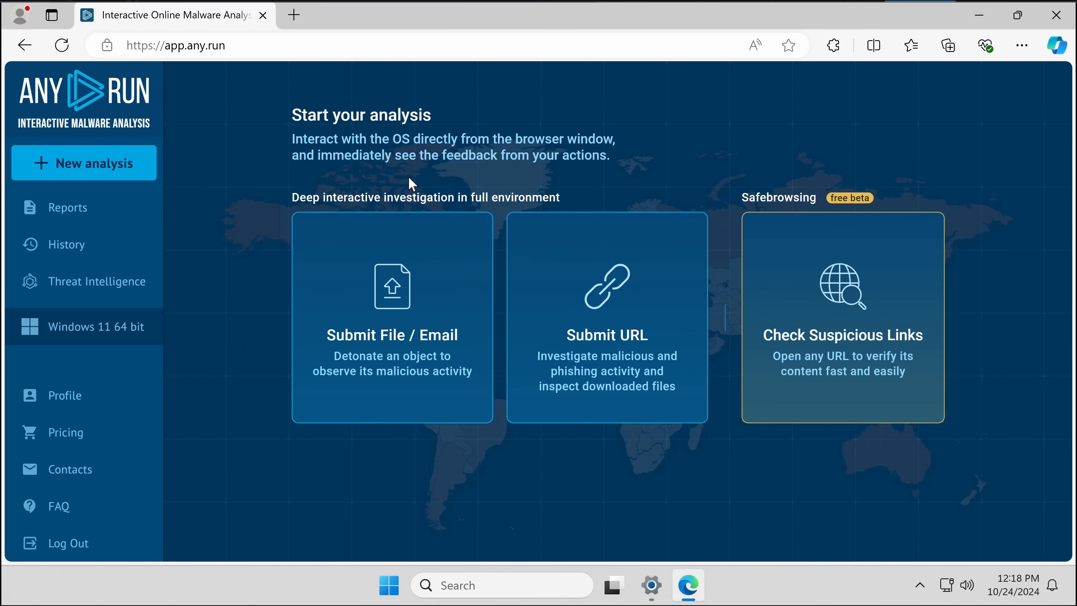
{"action": "mouse_move", "coordinate": [472, 279]}
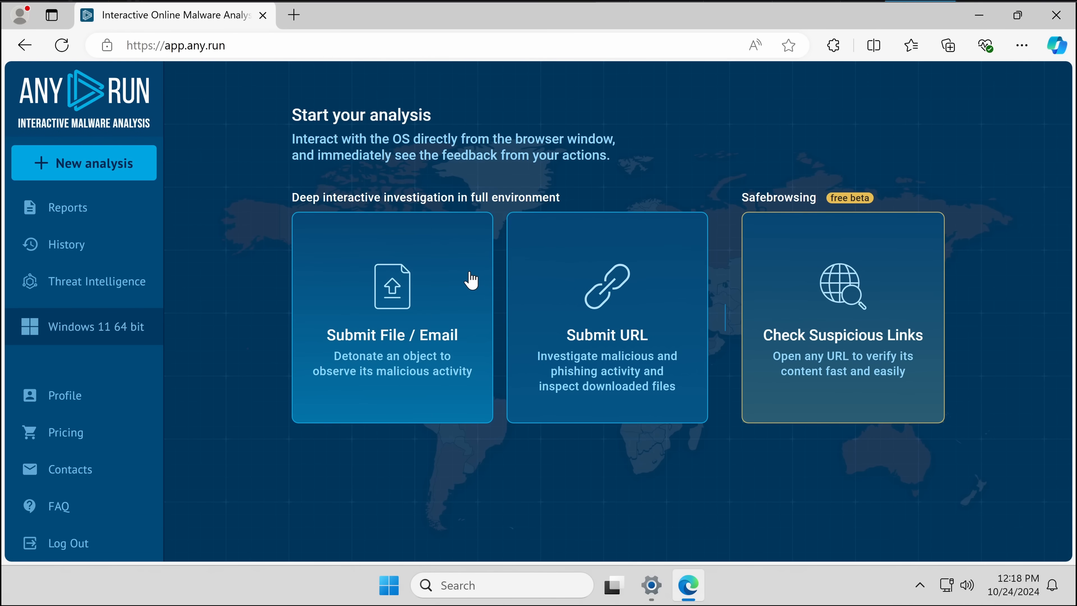
{"action": "mouse_move", "coordinate": [579, 275]}
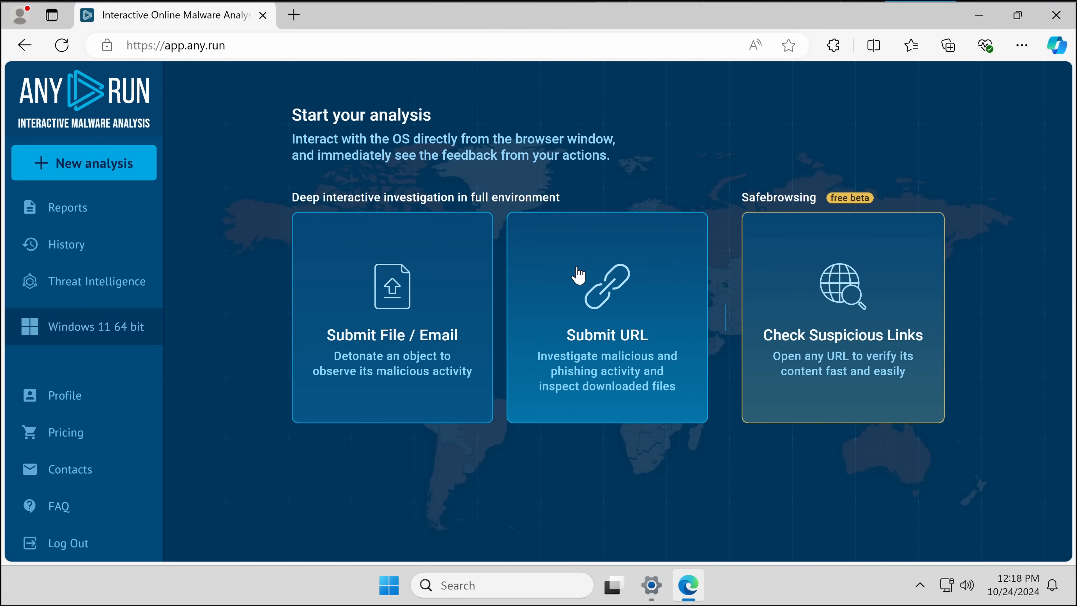